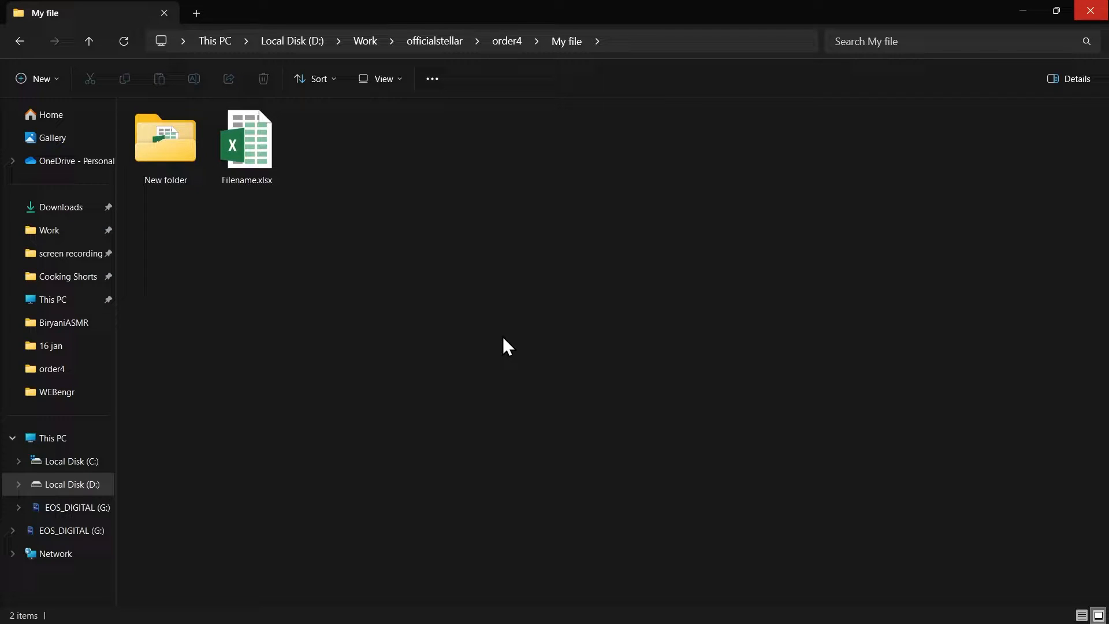
Select the Filename.xlsx workbook in the My file folder and try opening it
{"action": "left_click", "coordinate": [245, 141]}
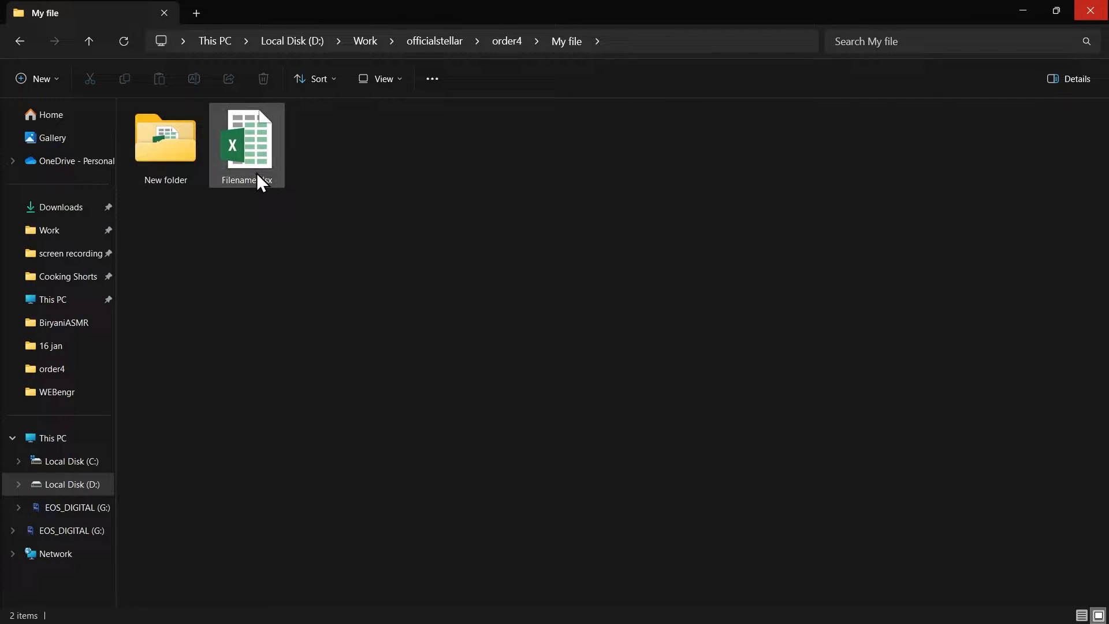
{"action": "double_click", "coordinate": [246, 145]}
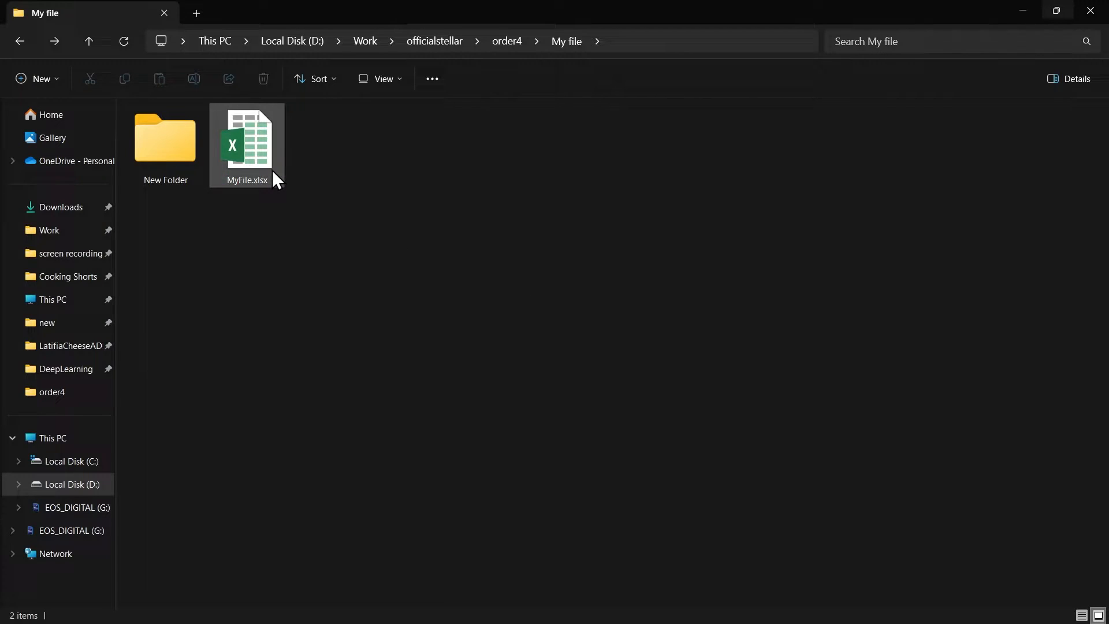
Open New Folder and try opening the MyFile.xlsx workbook inside it
{"action": "double_click", "coordinate": [164, 139]}
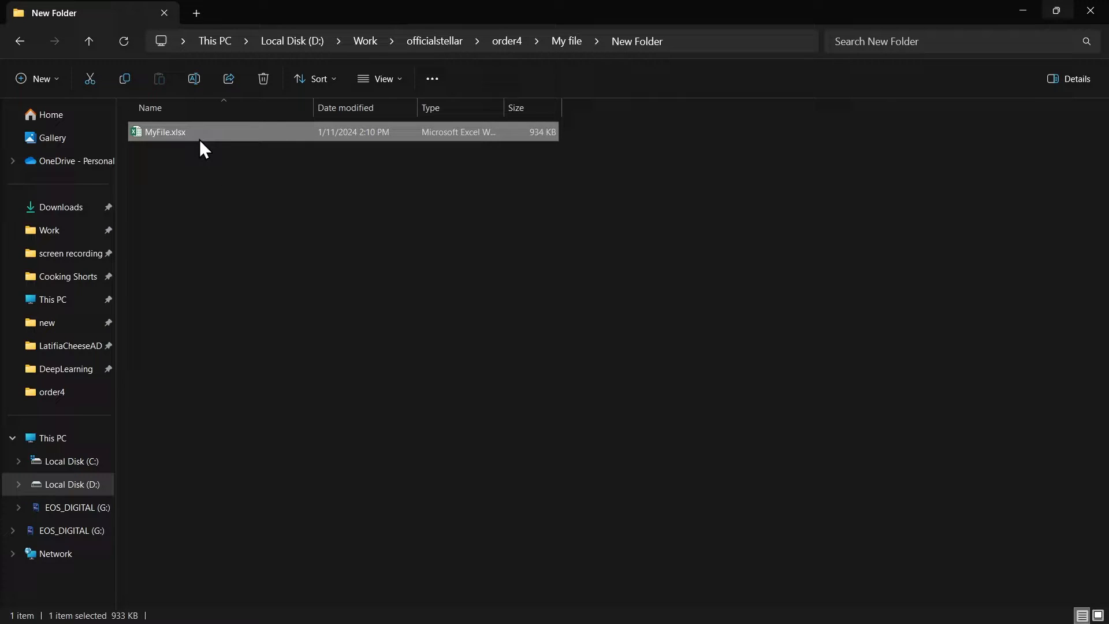
{"action": "double_click", "coordinate": [165, 132]}
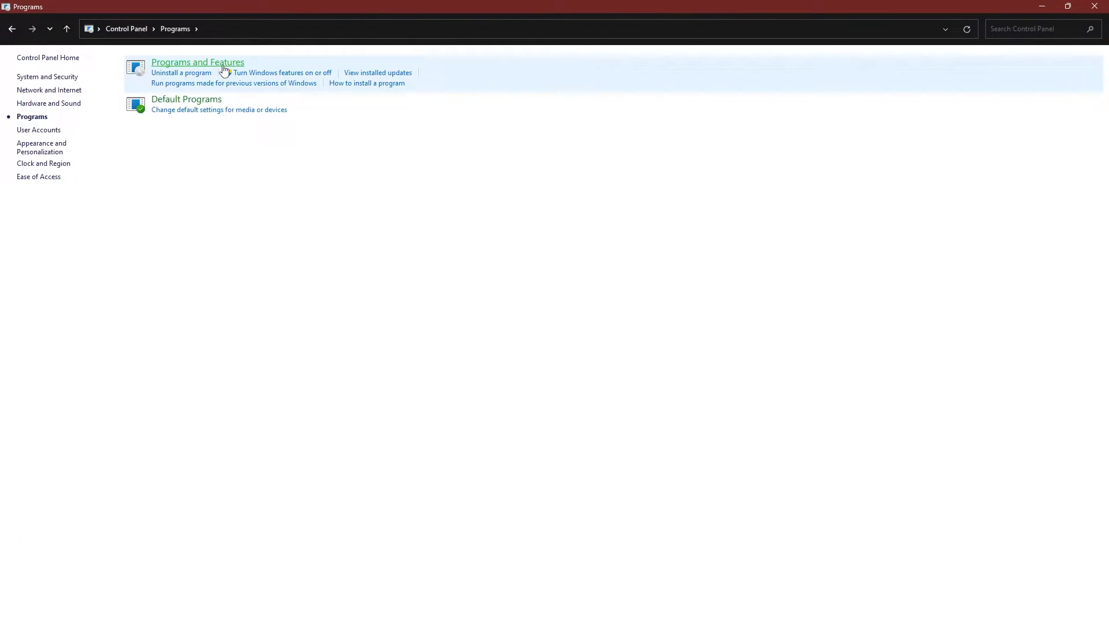
Change the Microsoft Office Professional Plus 2016 installation using Add or Remove Features
{"action": "left_click", "coordinate": [197, 62]}
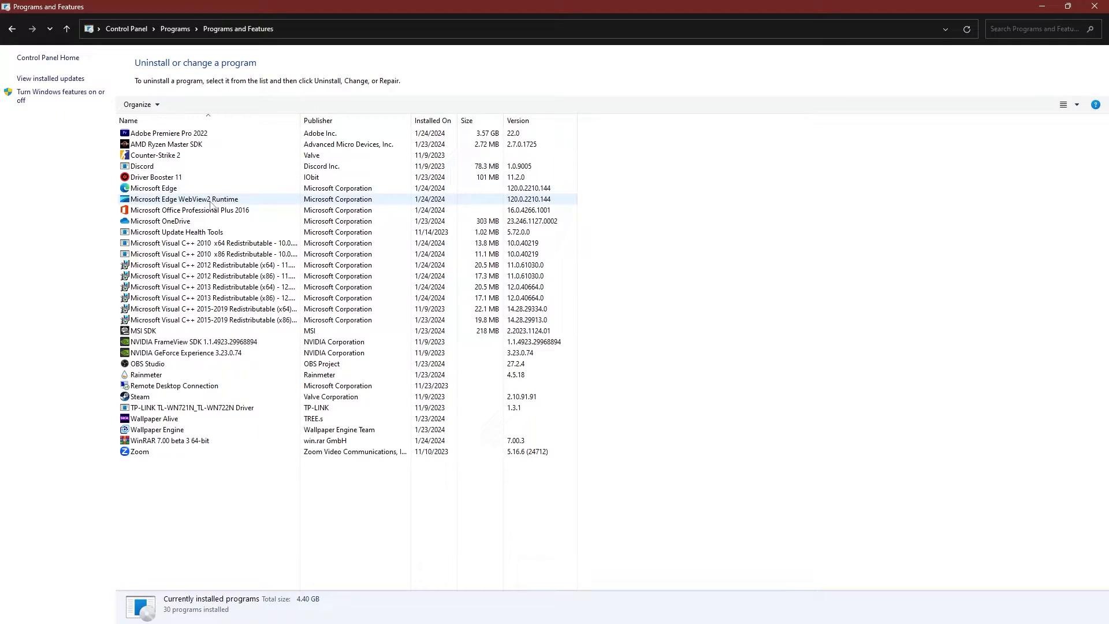
{"action": "left_click", "coordinate": [190, 210]}
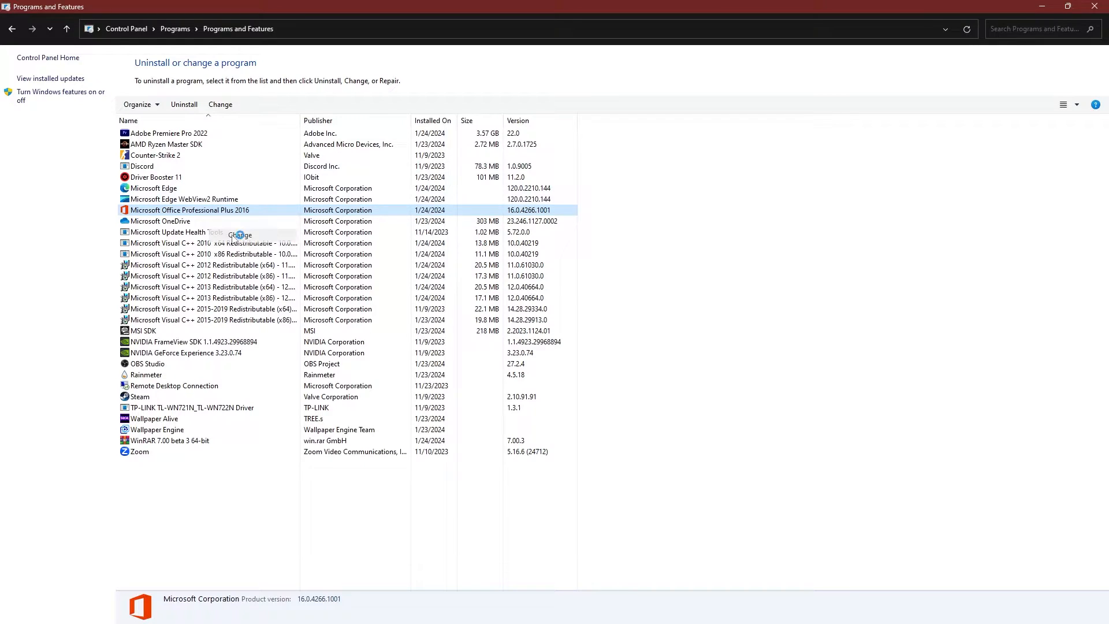
{"action": "left_click", "coordinate": [220, 104]}
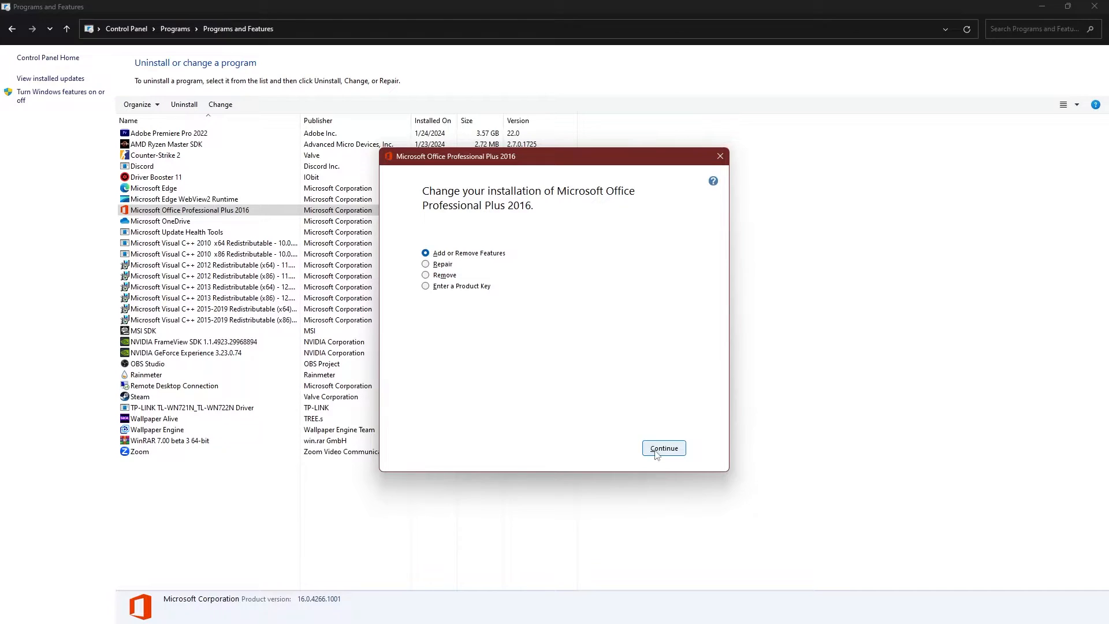
{"action": "left_click", "coordinate": [662, 447]}
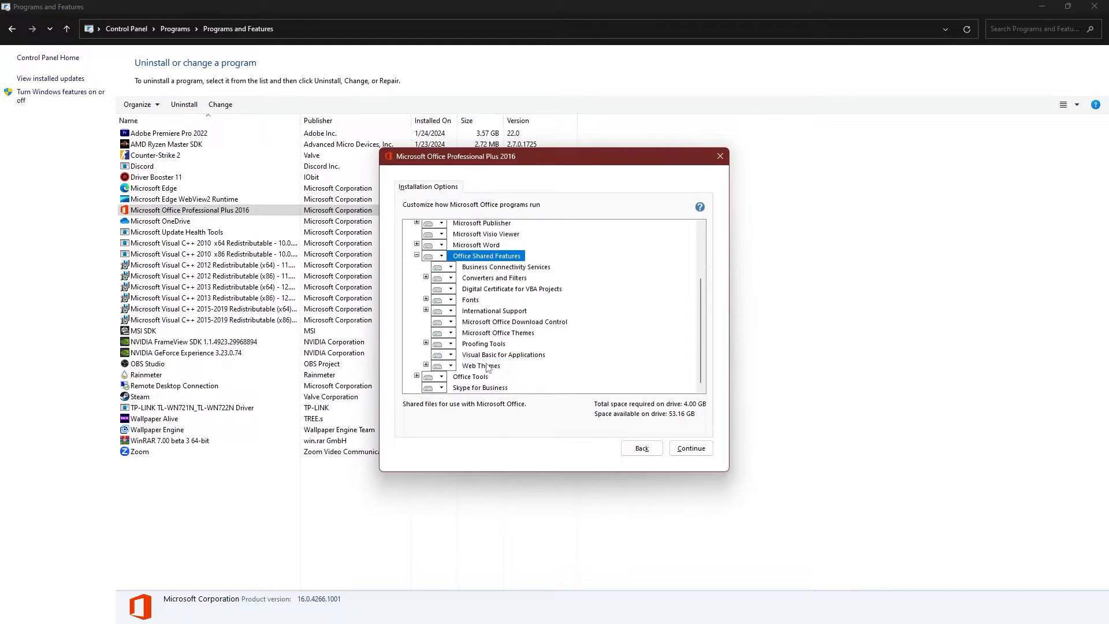
{"action": "left_click", "coordinate": [689, 447]}
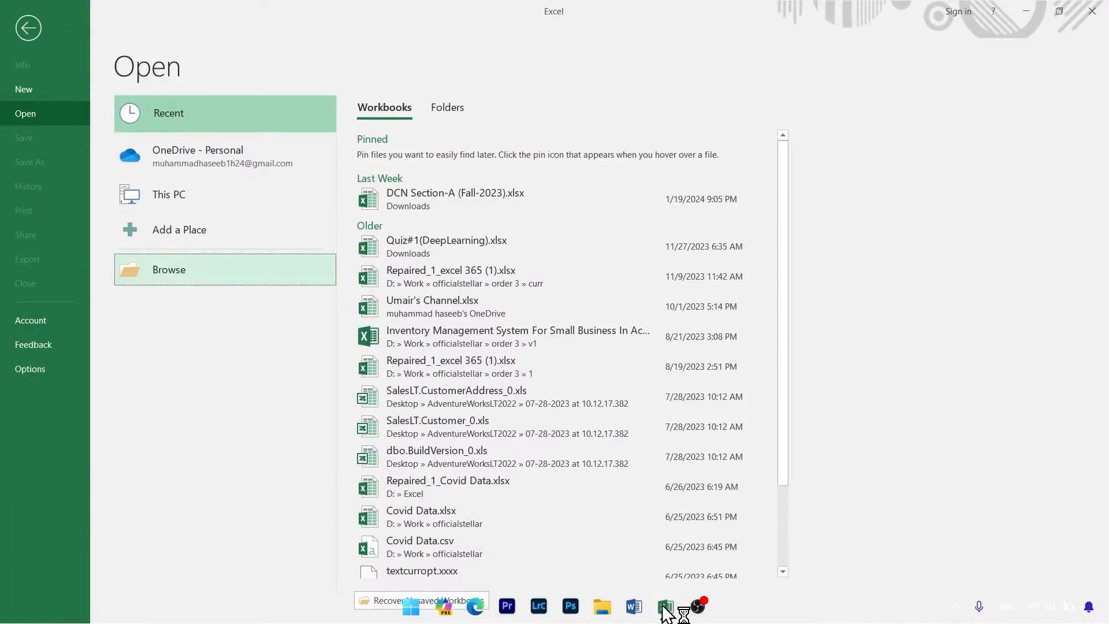
Browse to MyFile.xlsx in Excel and open it with Open and Repair
{"action": "left_click", "coordinate": [168, 269]}
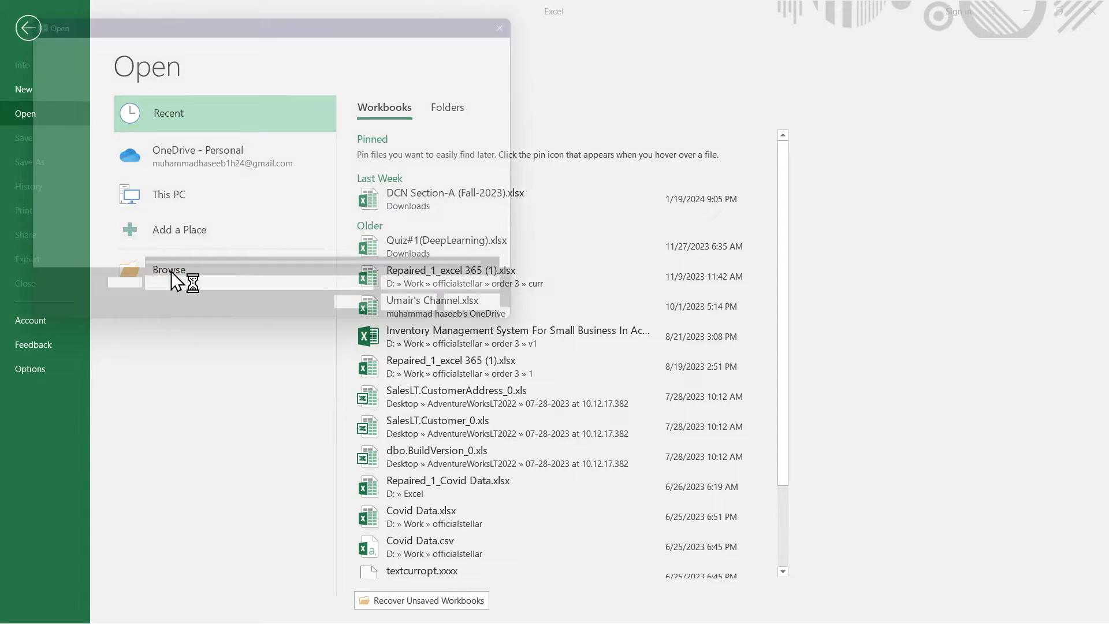
{"action": "left_click", "coordinate": [168, 270]}
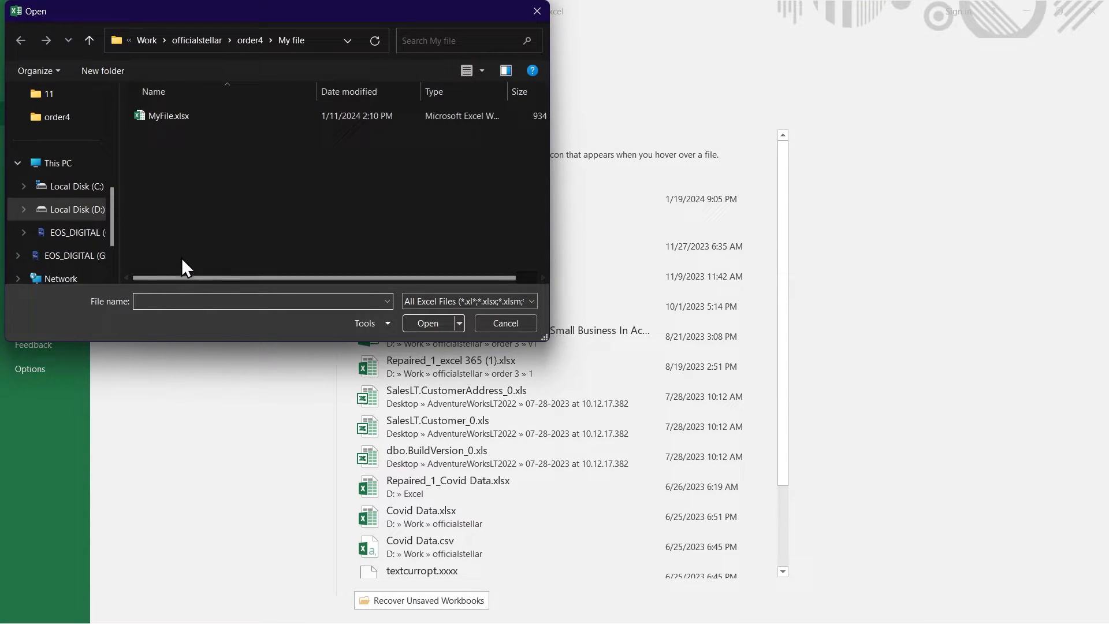
{"action": "left_click", "coordinate": [168, 116]}
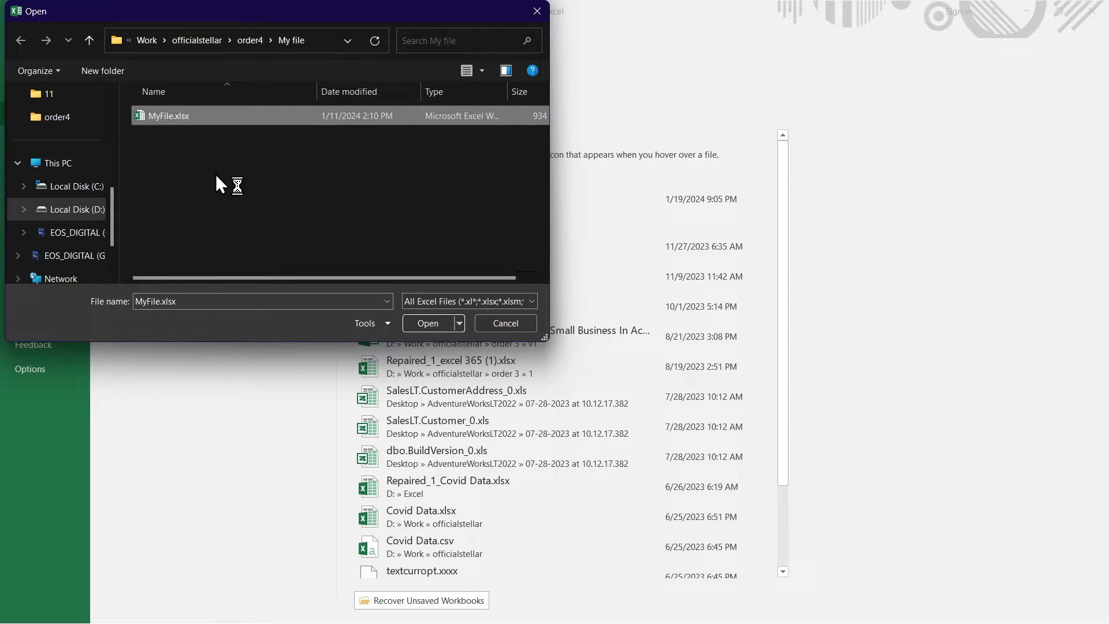
{"action": "left_click", "coordinate": [458, 324]}
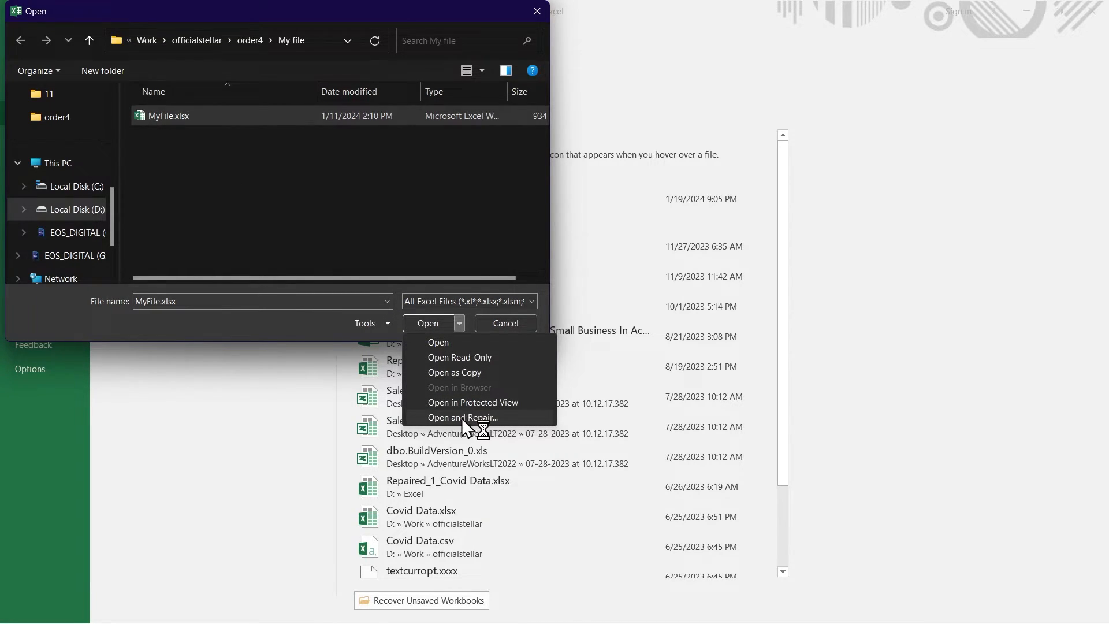
{"action": "left_click", "coordinate": [472, 402]}
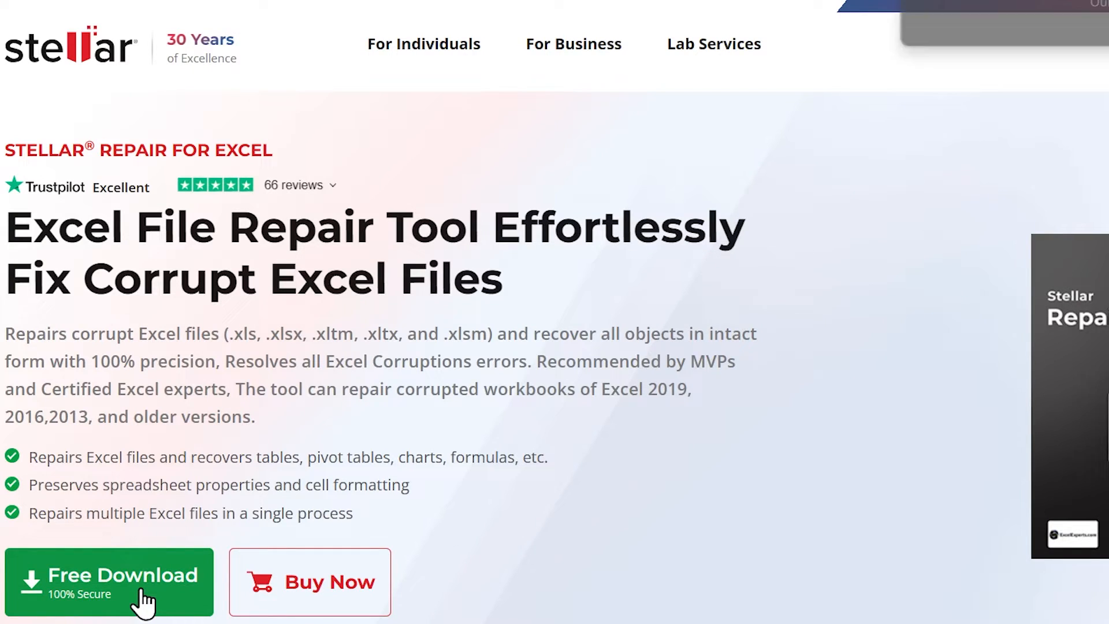
Use the green Free Download button on the Stellar Repair for Excel product page
{"action": "left_click", "coordinate": [107, 582]}
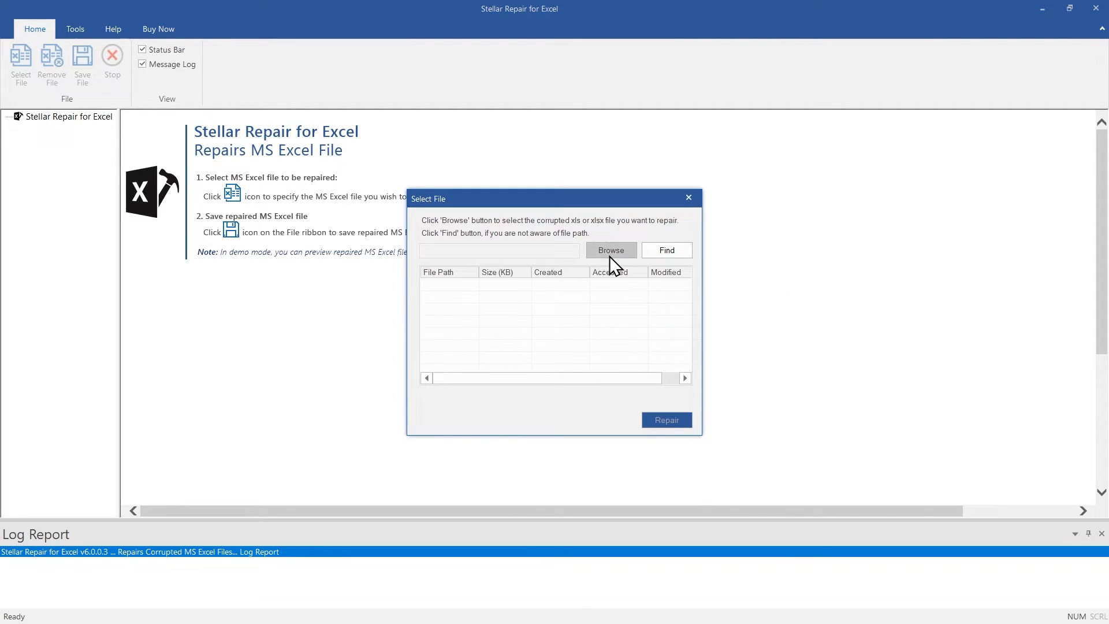
Select MyFile.xlsx in the Select File dialog and run Repair on it
{"action": "left_click", "coordinate": [610, 250]}
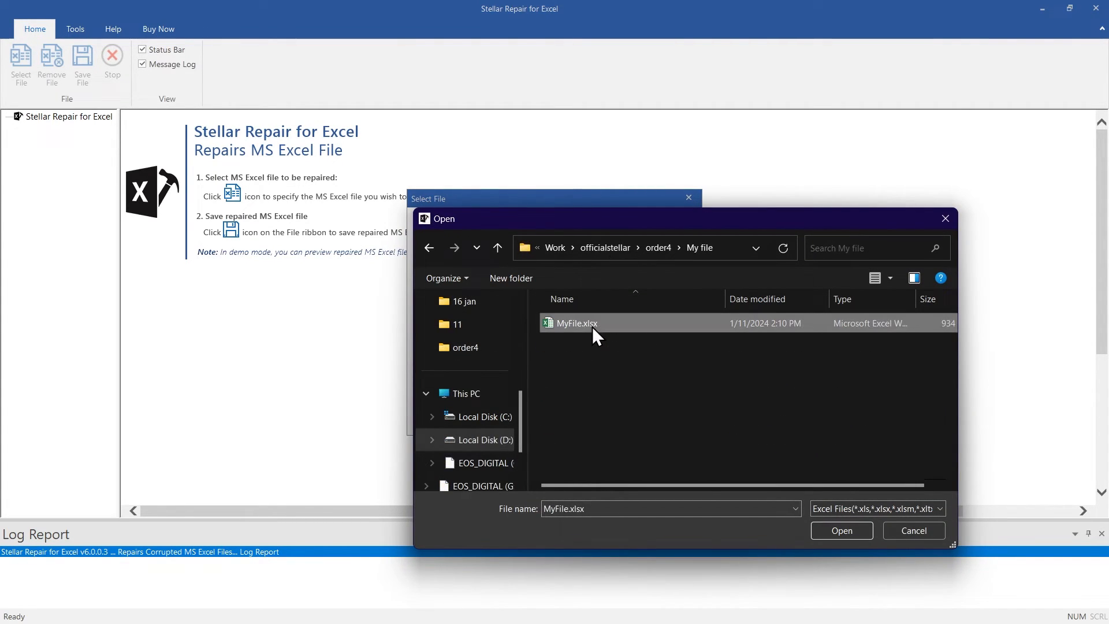
{"action": "left_click", "coordinate": [841, 530]}
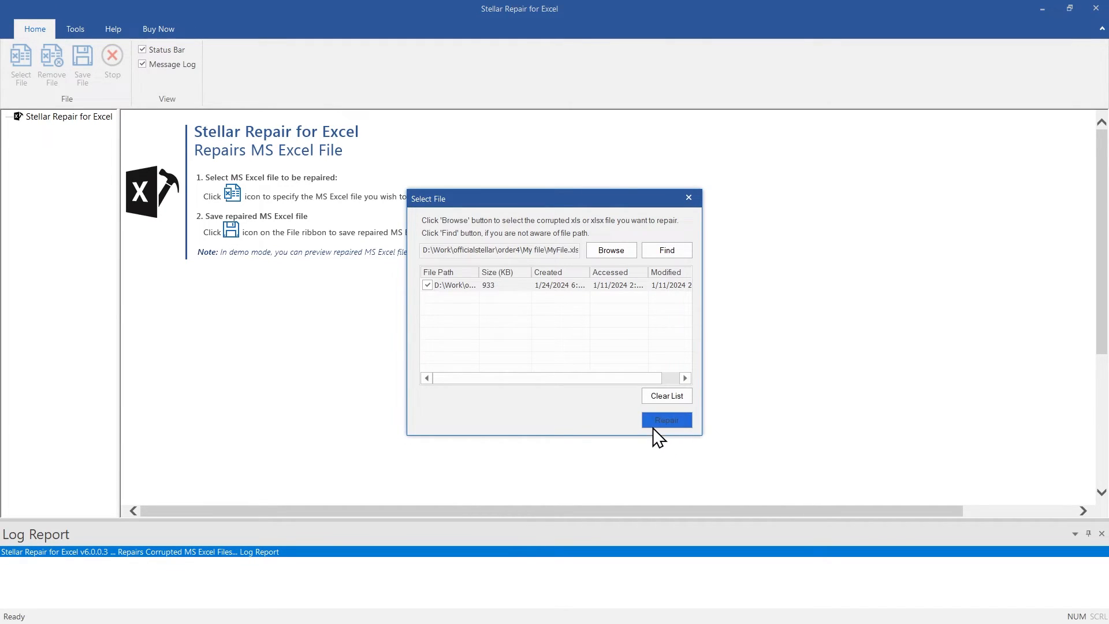
{"action": "left_click", "coordinate": [665, 419]}
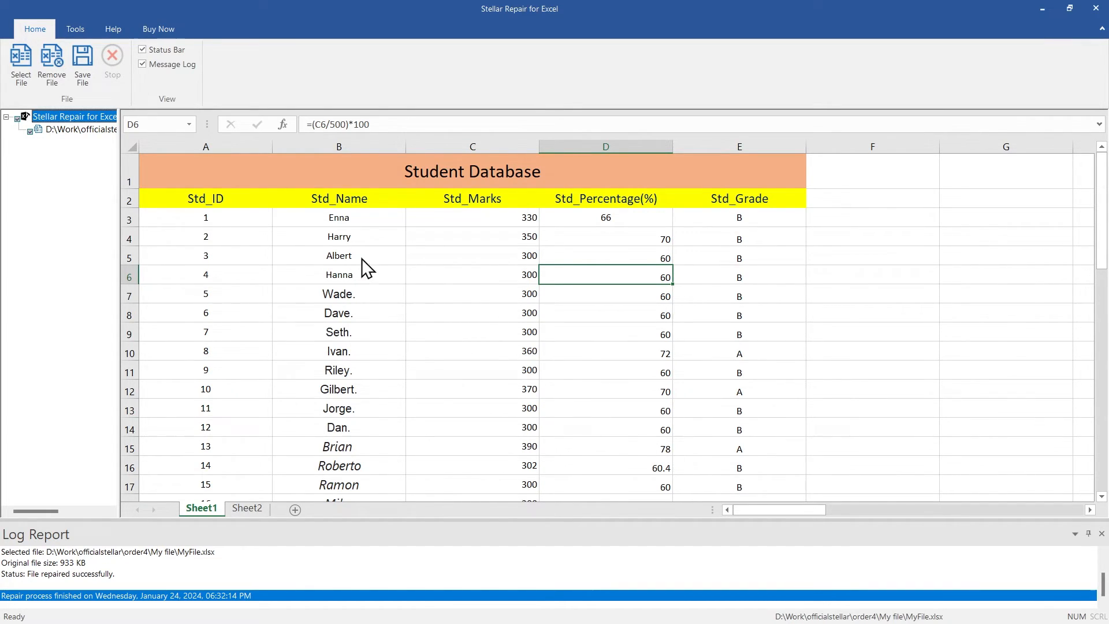
Save the repaired workbook to a newly created folder under My file
{"action": "left_click", "coordinate": [82, 63]}
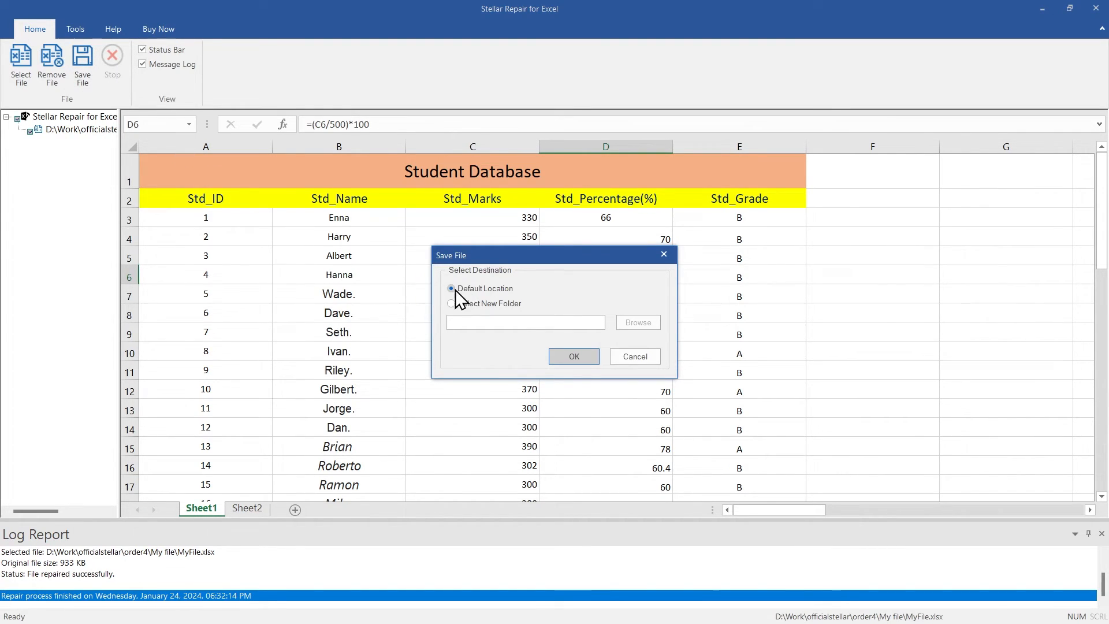
{"action": "left_click", "coordinate": [451, 304]}
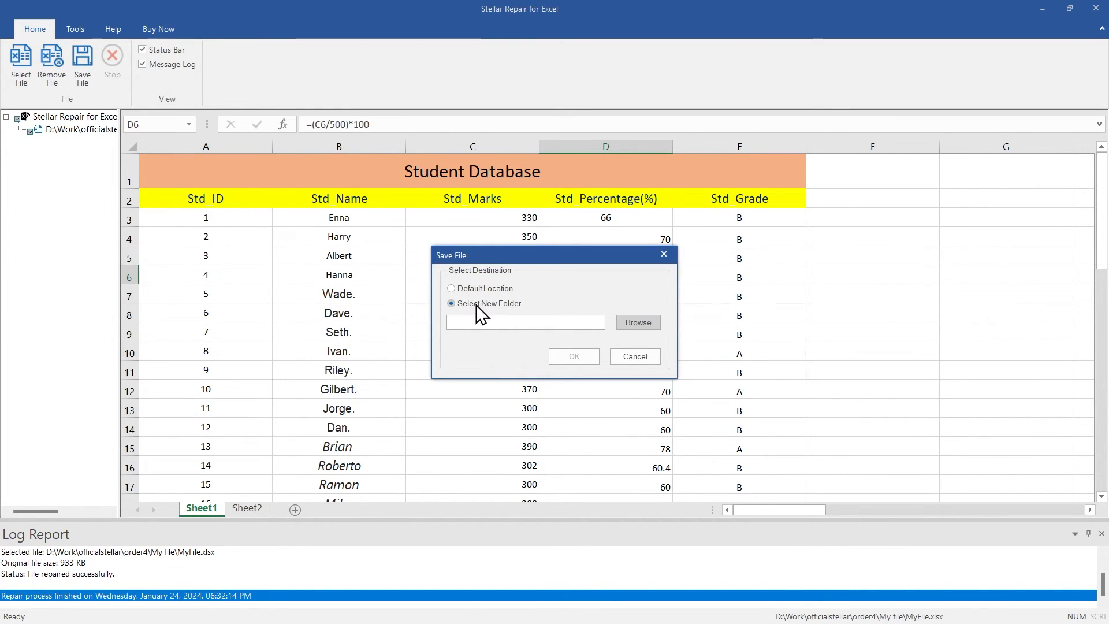
{"action": "left_click", "coordinate": [636, 322]}
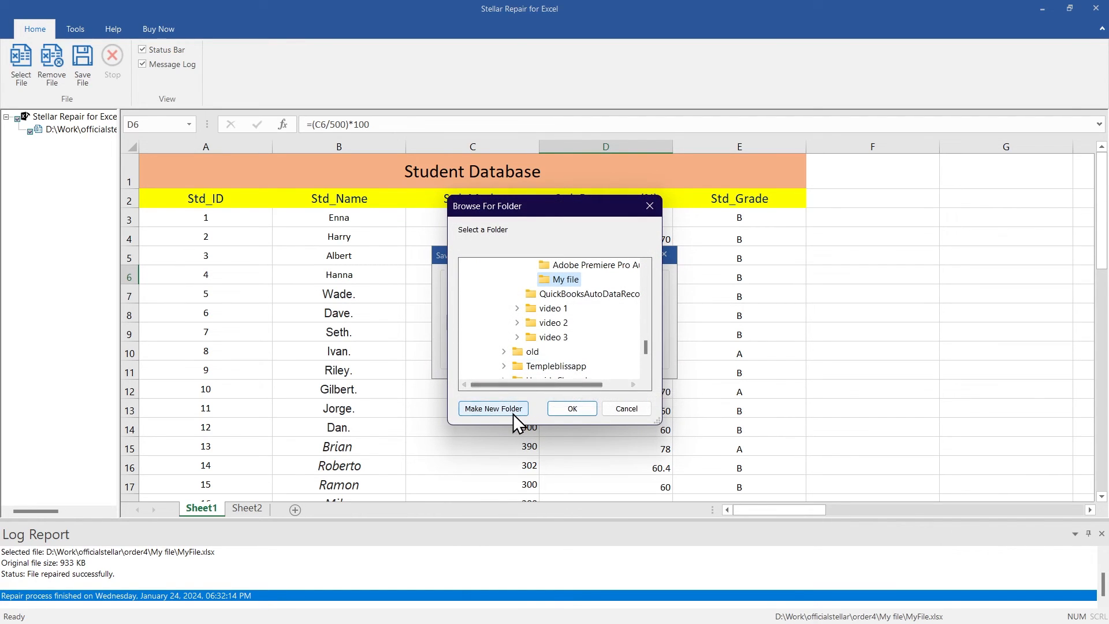
{"action": "left_click", "coordinate": [493, 408]}
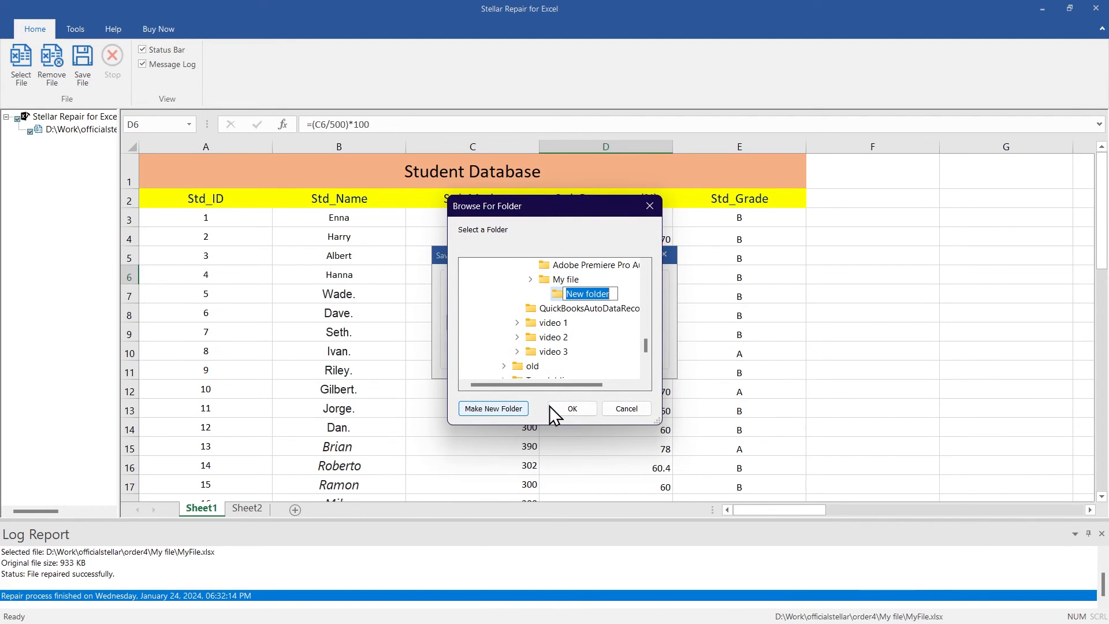
{"action": "left_click", "coordinate": [571, 408]}
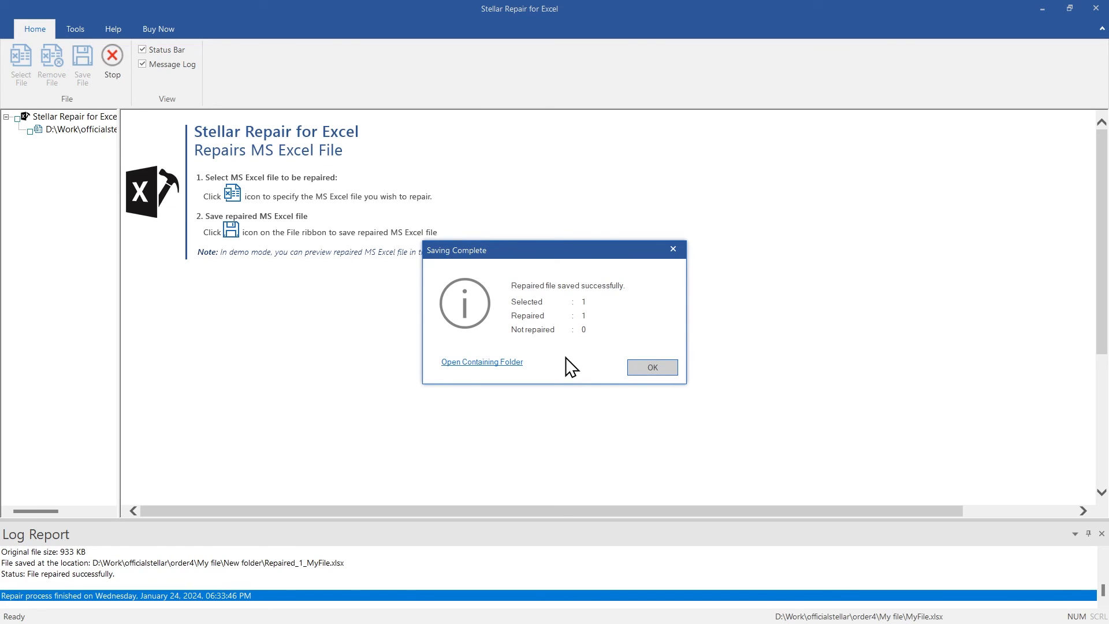